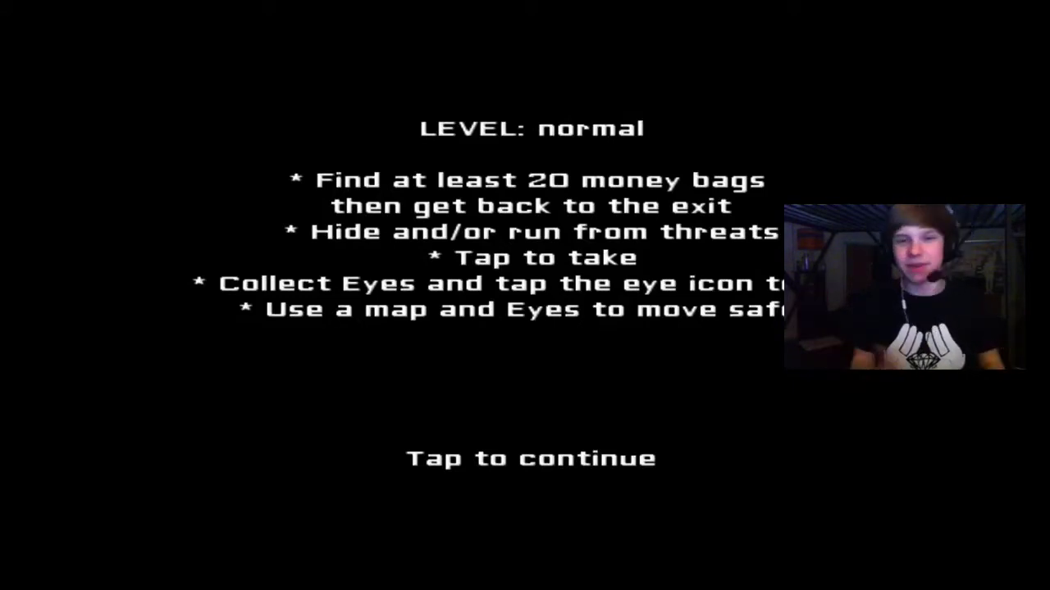
left_click(530, 457)
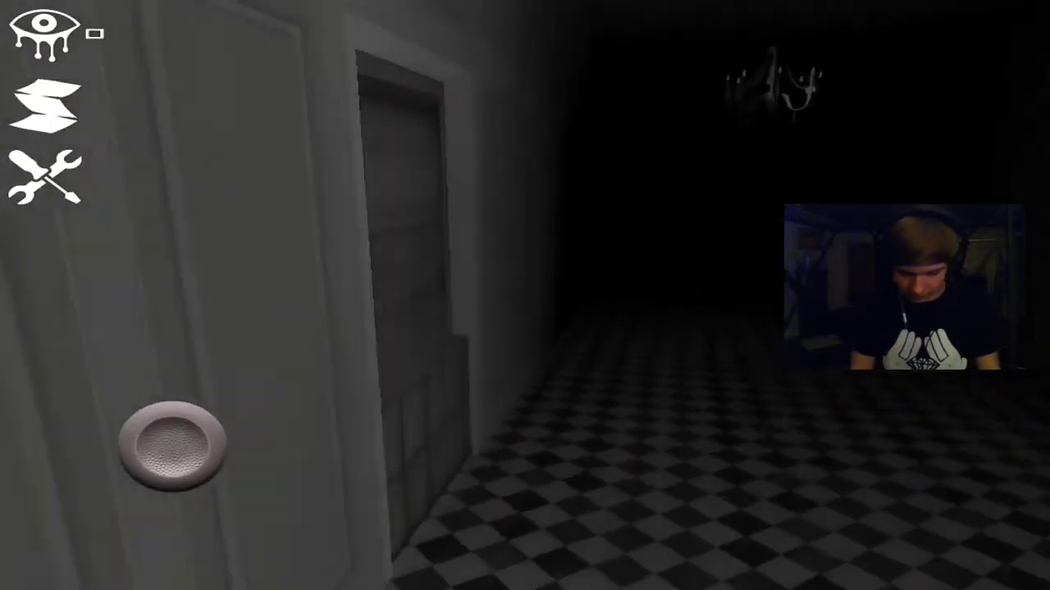
left_click(47, 109)
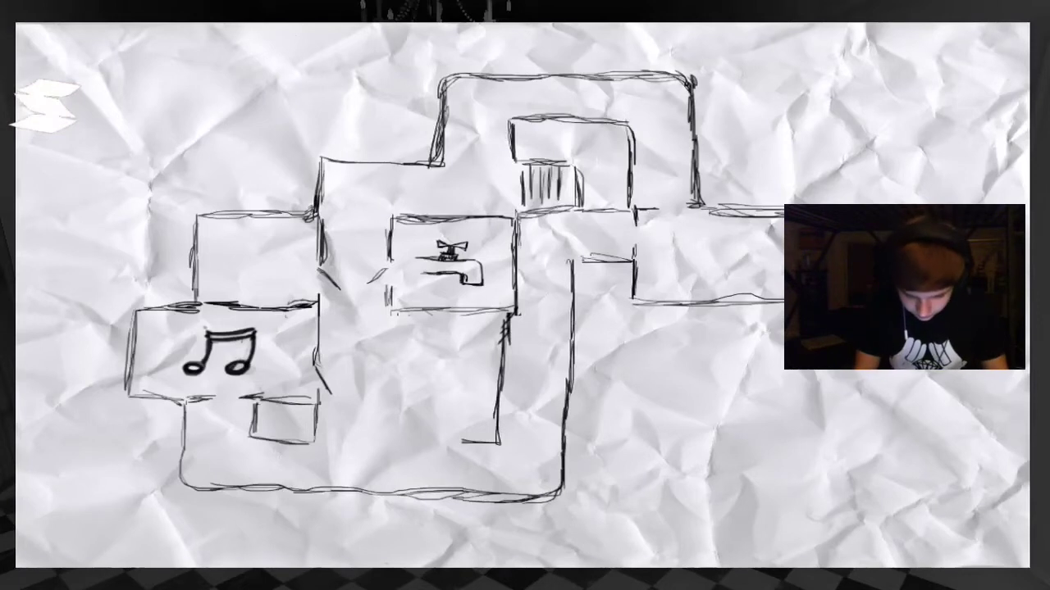